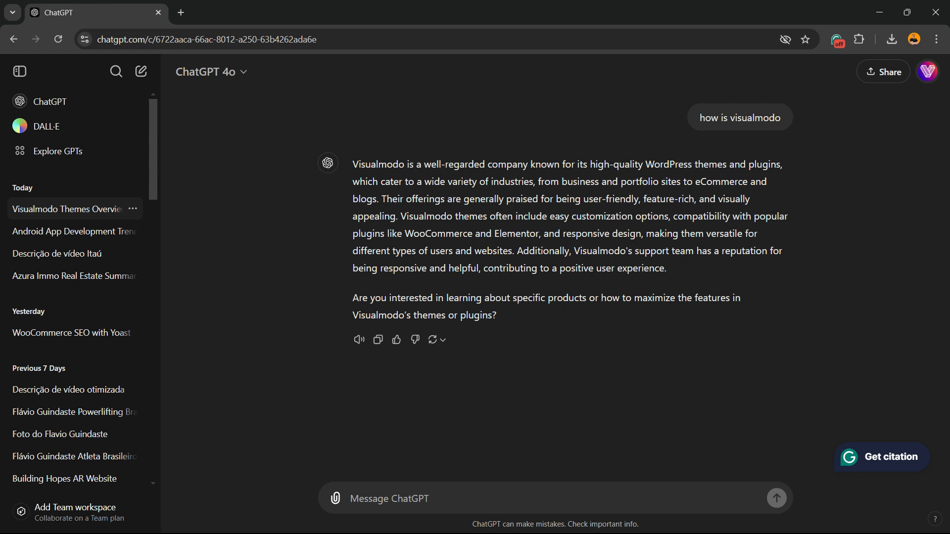
Reach ChatGPT Settings from the profile avatar menu at top right.
left_click(927, 71)
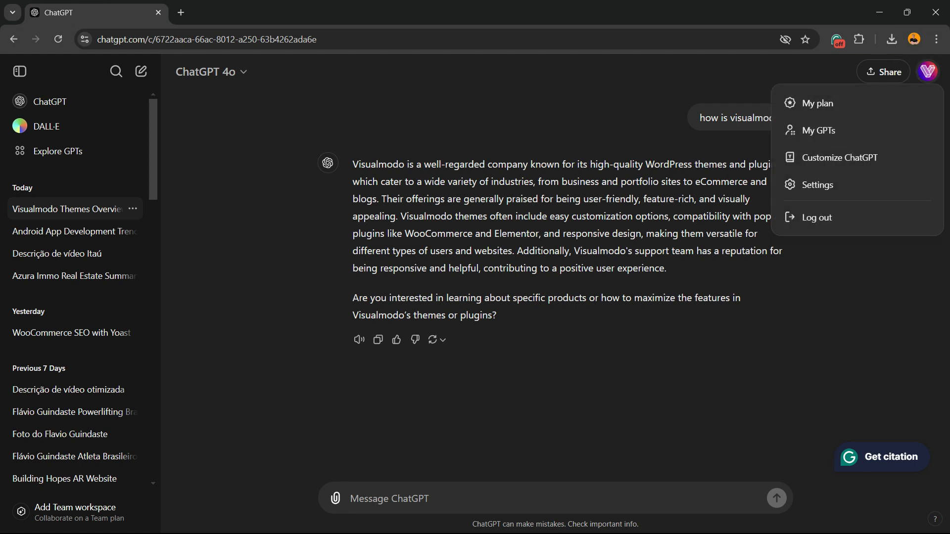
mouse_move(819, 131)
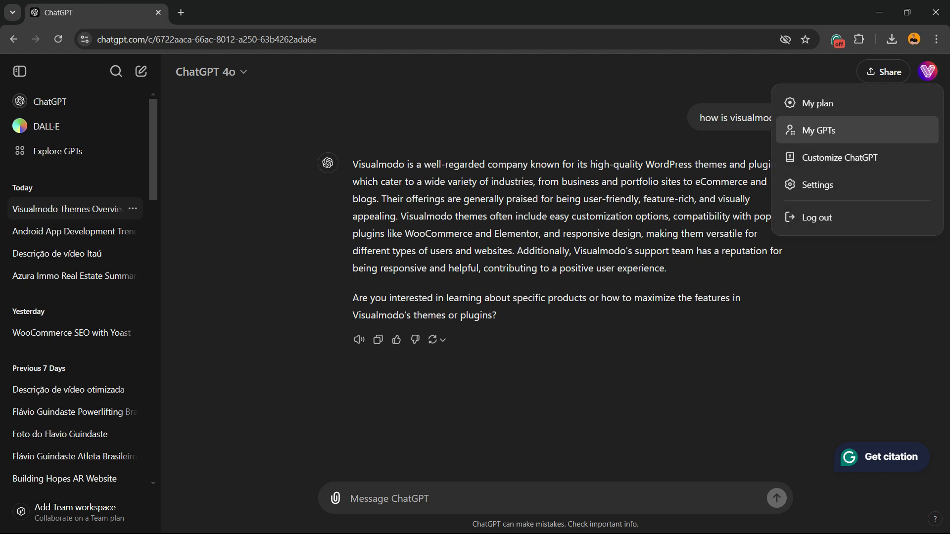
mouse_move(840, 158)
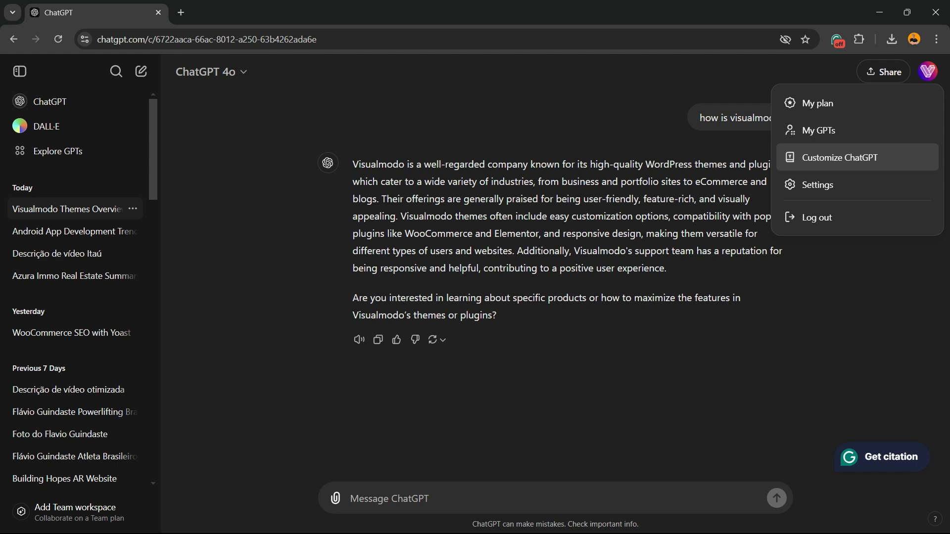
mouse_move(816, 185)
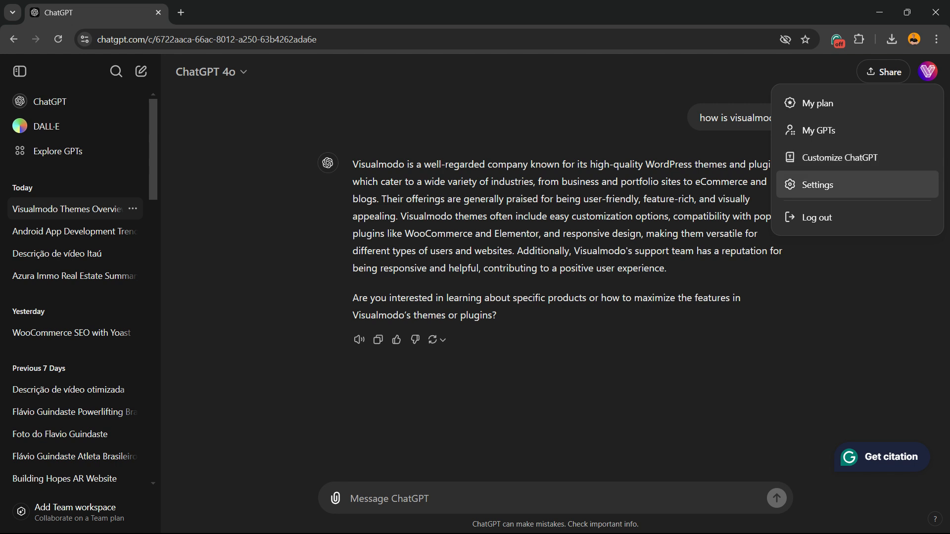
left_click(817, 185)
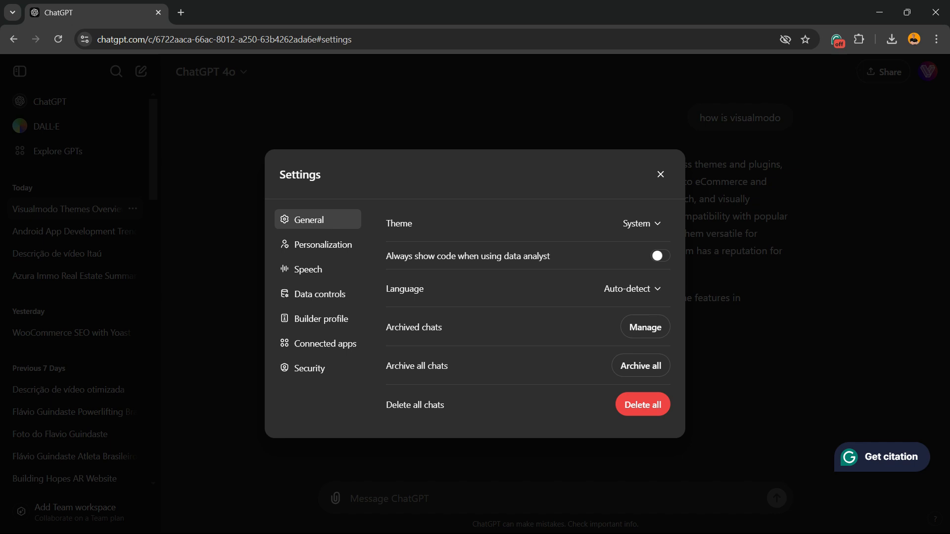
Show the Personalization section with memory enabled and 96% full.
left_click(323, 241)
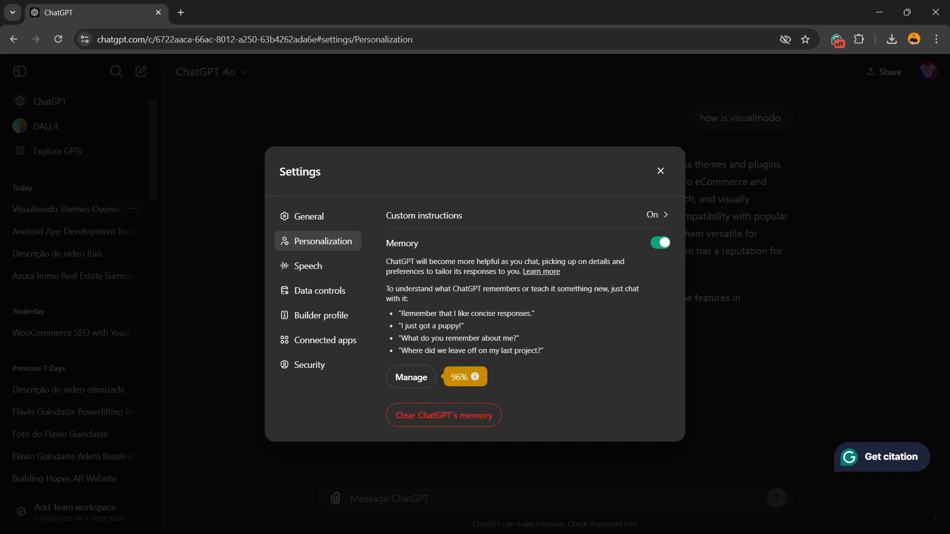
mouse_move(463, 375)
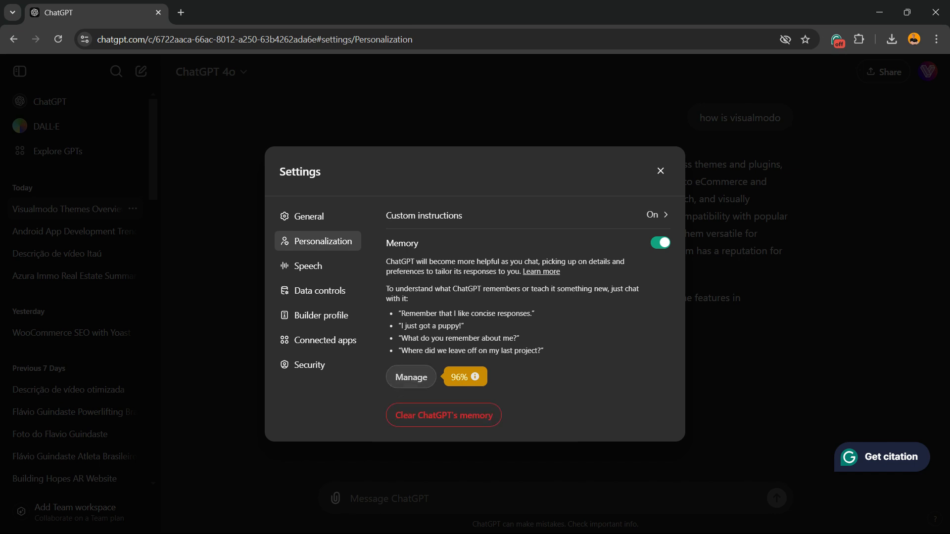
Forget the saved memory about the iPhone Control Center video description.
left_click(410, 376)
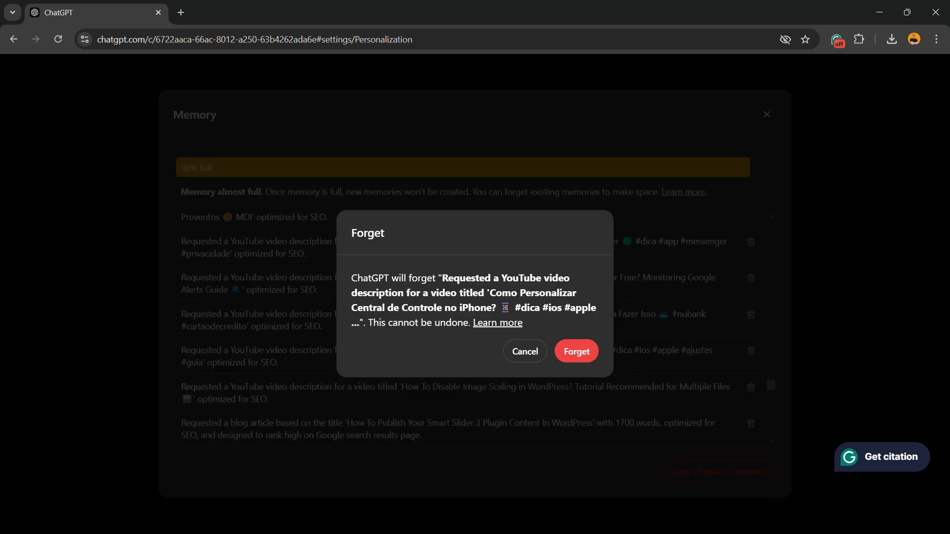
left_click(575, 351)
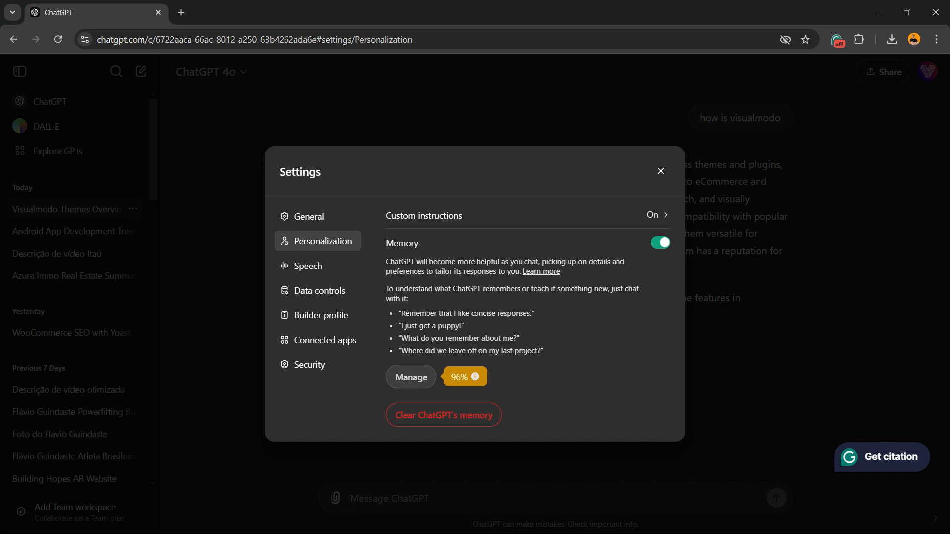
Review the saved memories list at 95% full, then close Settings back to the chat.
left_click(409, 376)
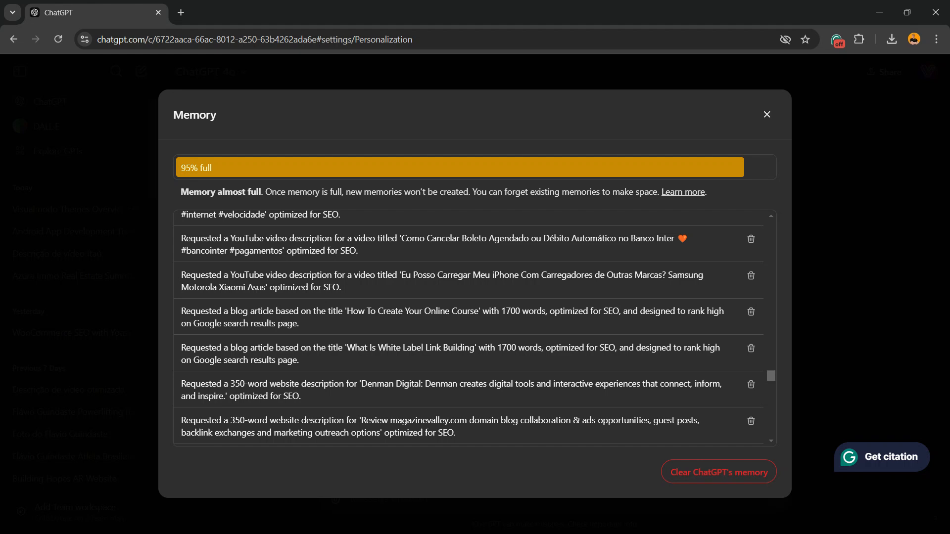
left_click(765, 115)
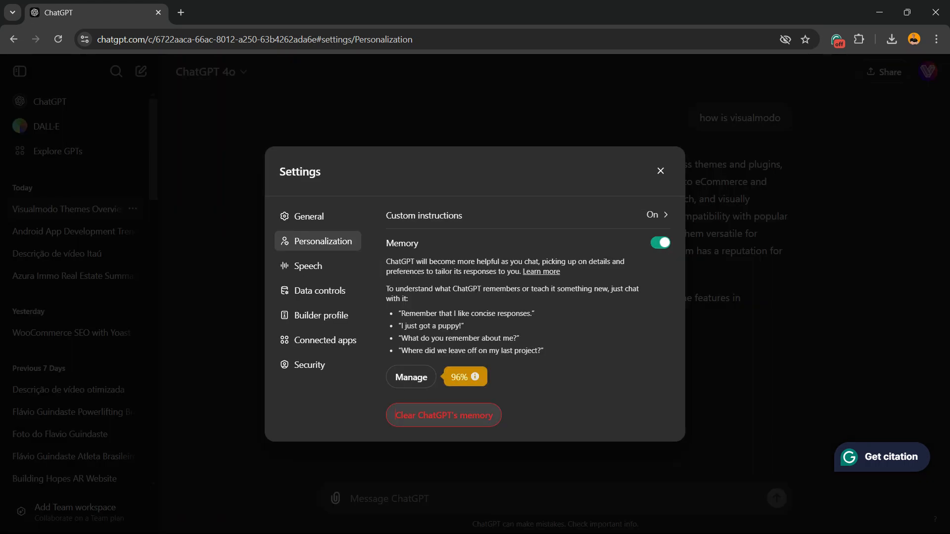
left_click(409, 376)
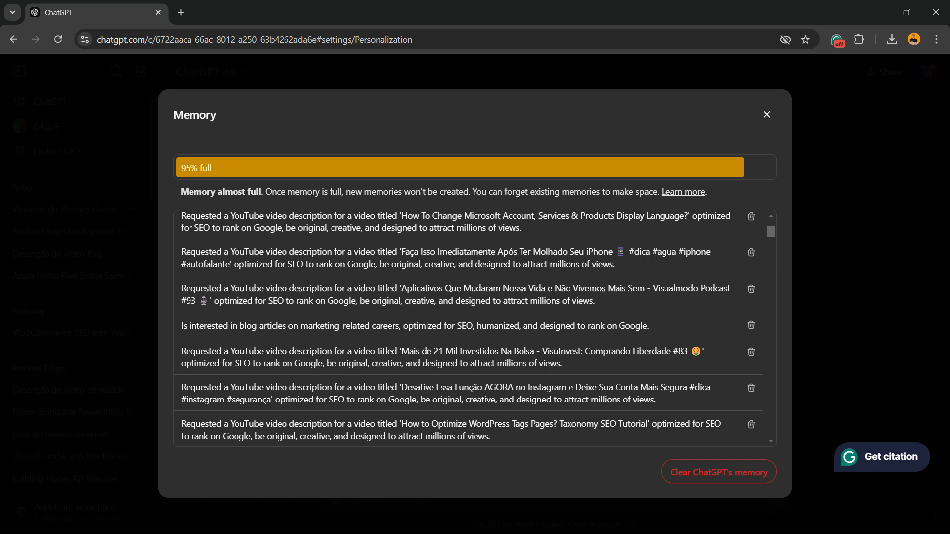
left_click(766, 114)
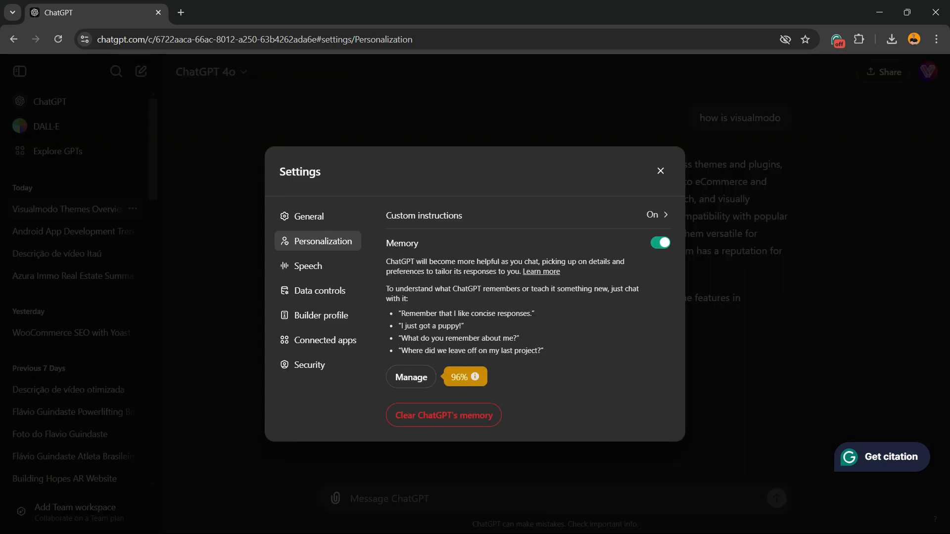
left_click(659, 171)
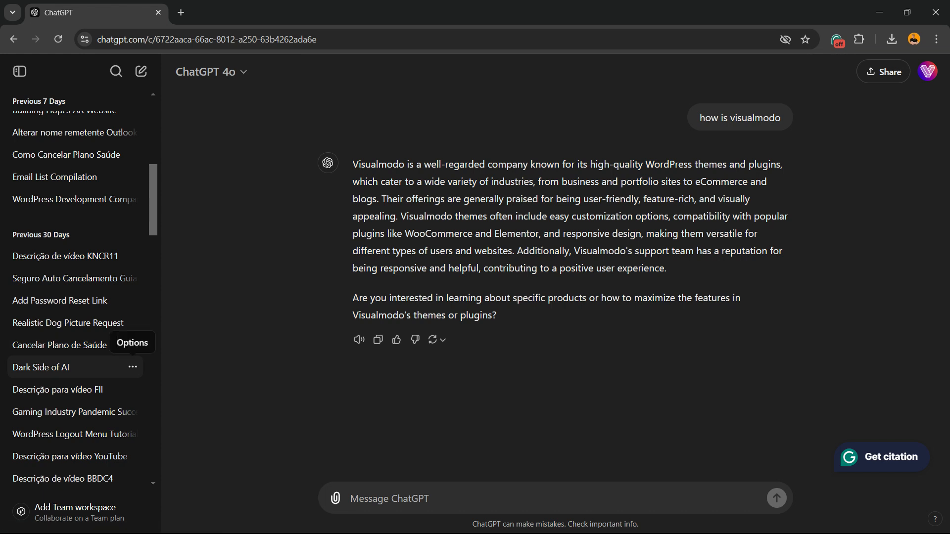
Delete the 'Cancelar Plano de Saúde' chat from the sidebar history via its options menu.
left_click(132, 367)
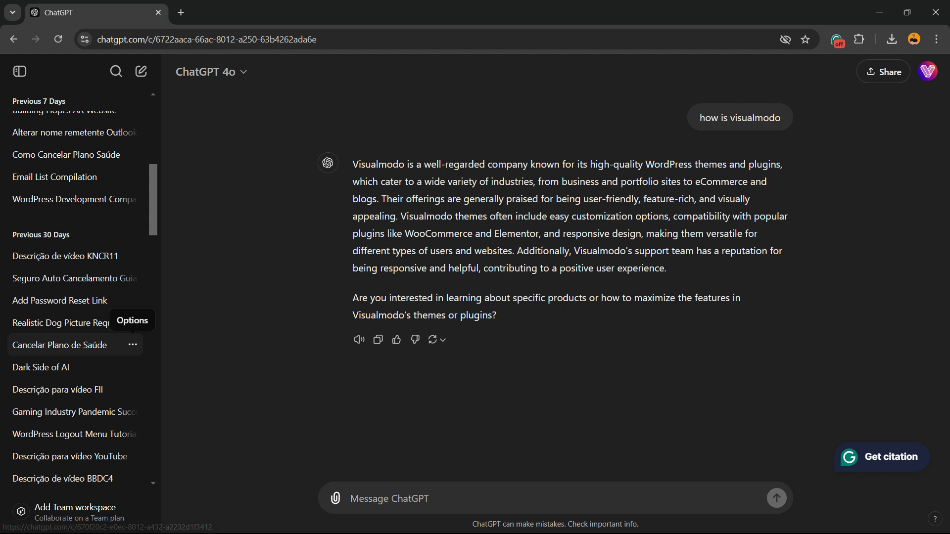
left_click(133, 344)
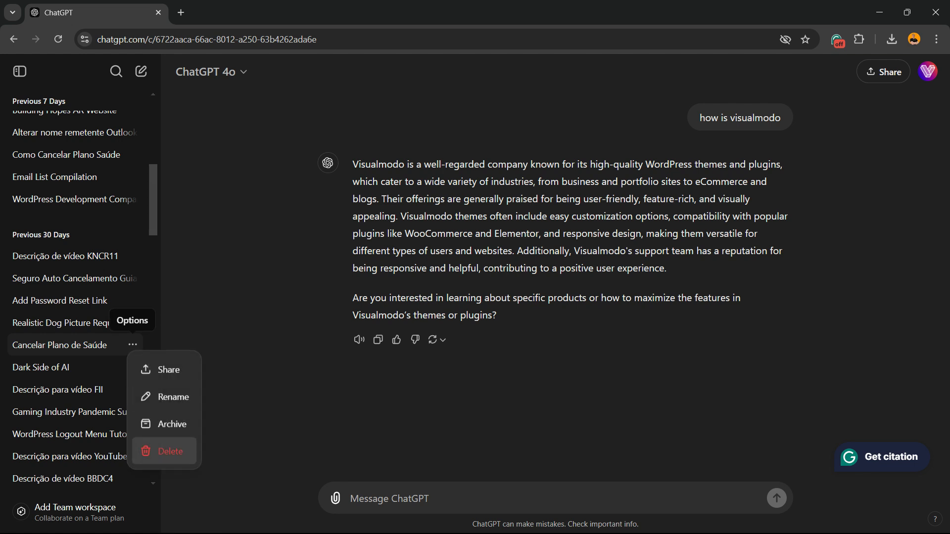
left_click(170, 451)
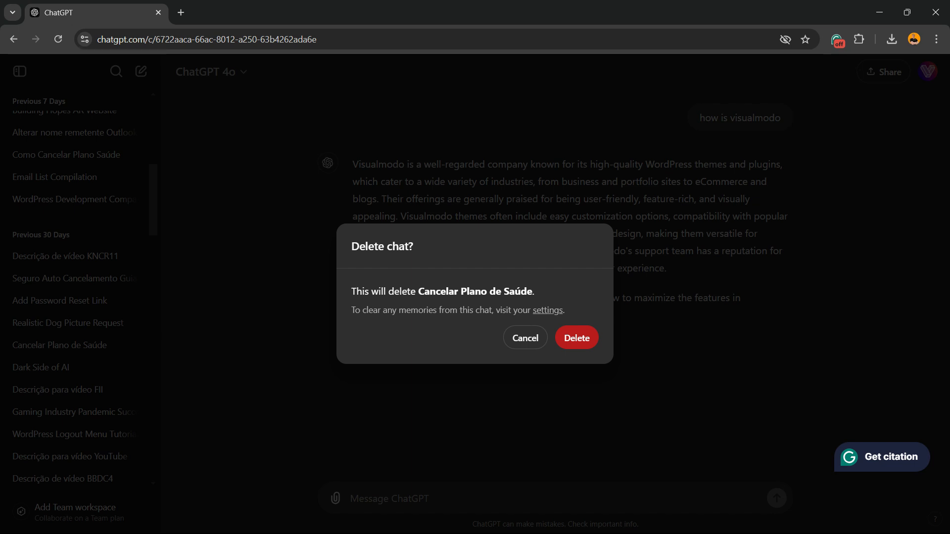
left_click(525, 337)
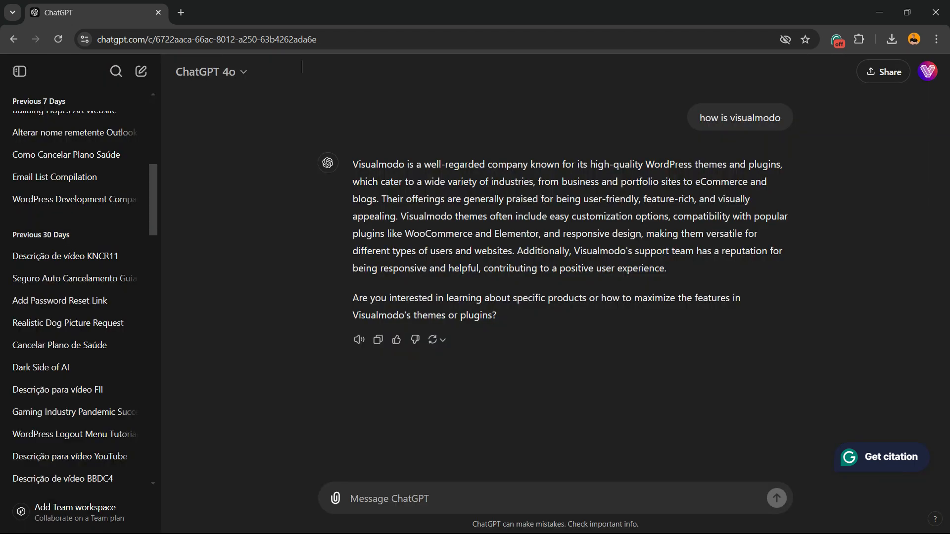
left_click(363, 12)
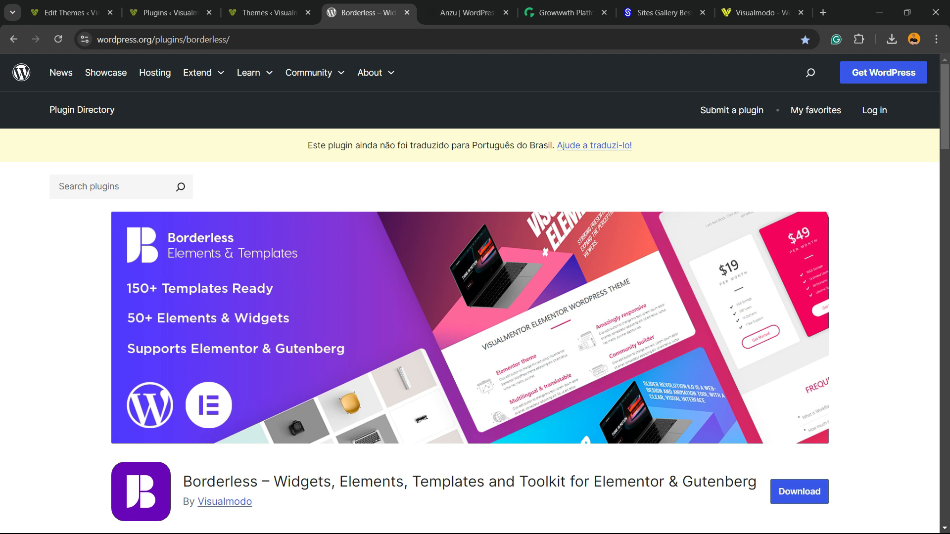
View the Anzu theme listing on WordPress.org, then move to the Growwwth tab.
left_click(466, 12)
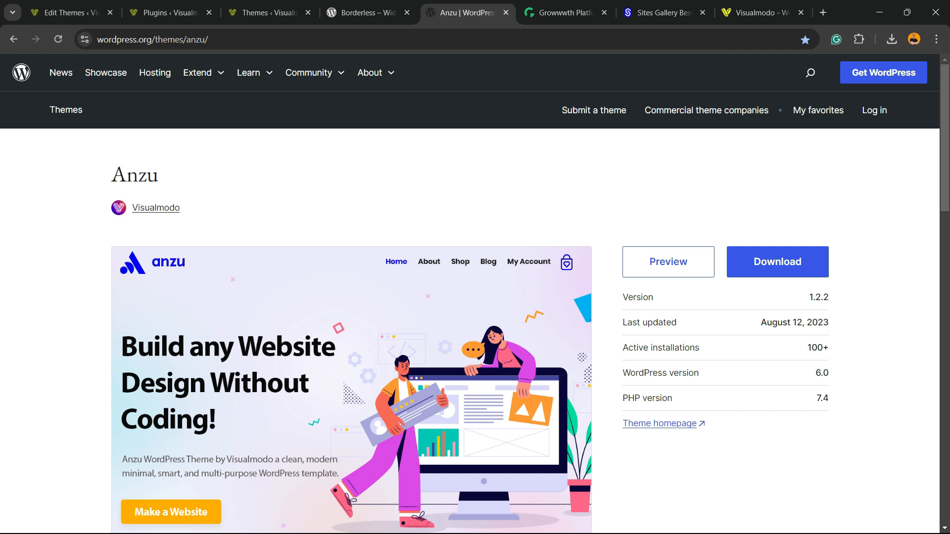
left_click(563, 11)
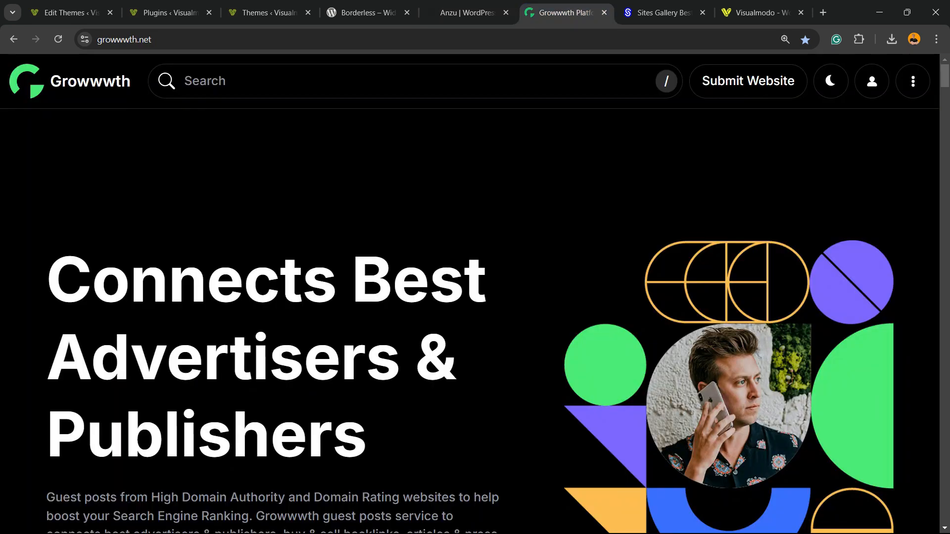
Browse Growwwth's Featured Websites cards and link prices, then move on to Sites Gallery.
scroll("down", 3)
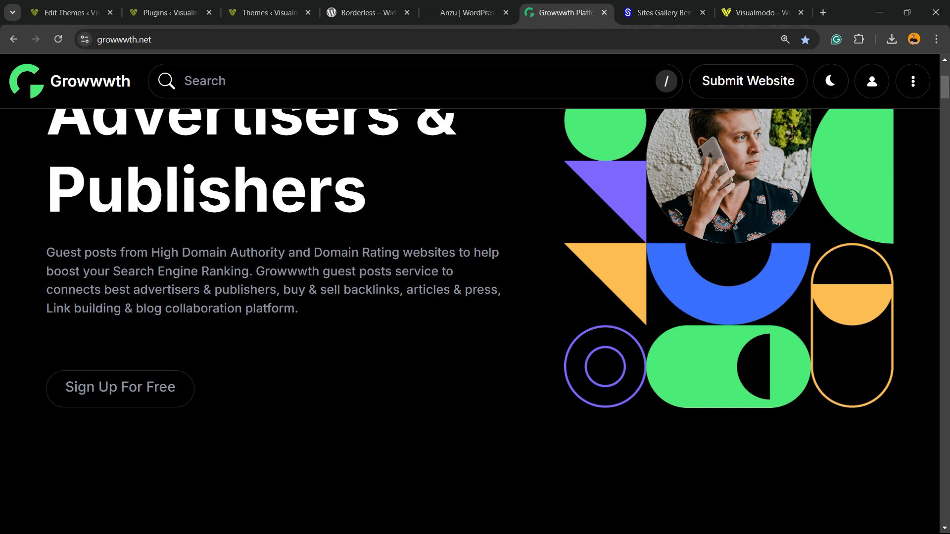
scroll("down", 3)
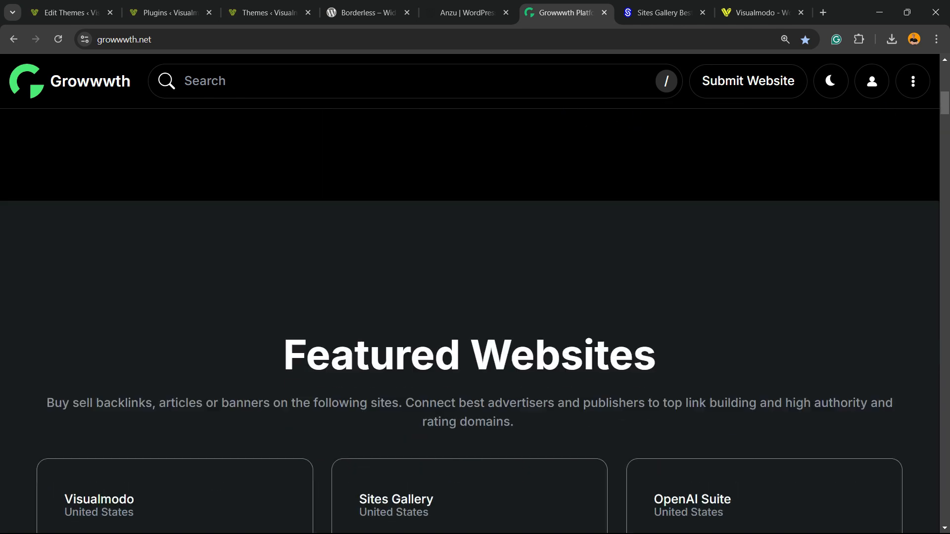
scroll("down", 3)
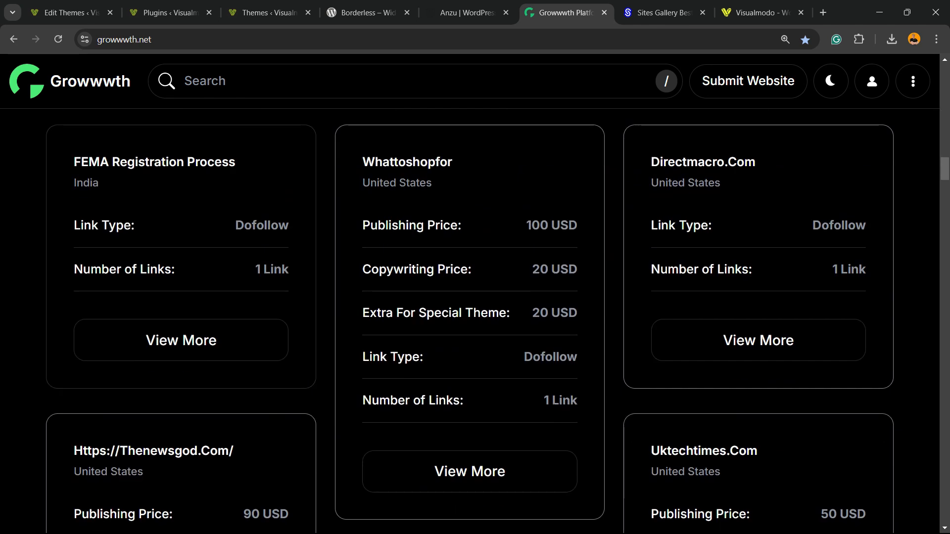
scroll("down", 3)
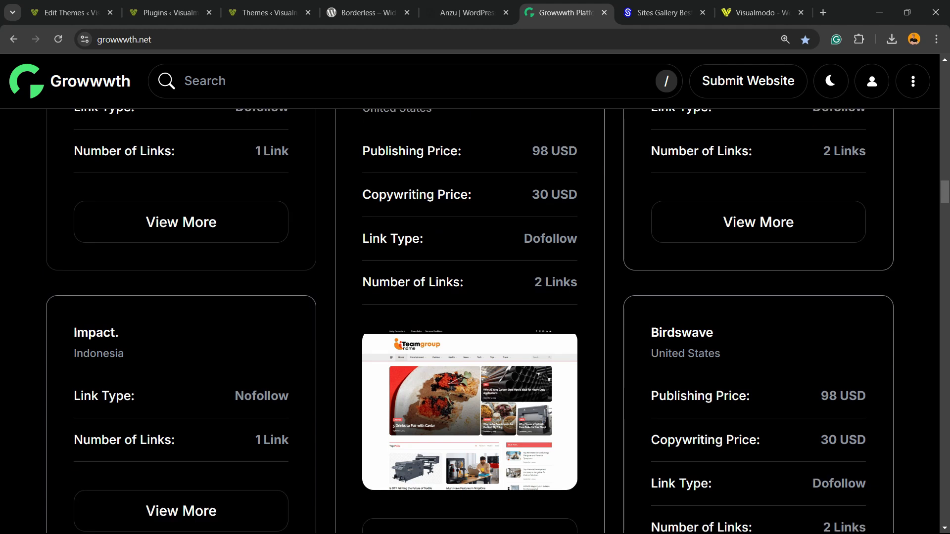
scroll("up", 3)
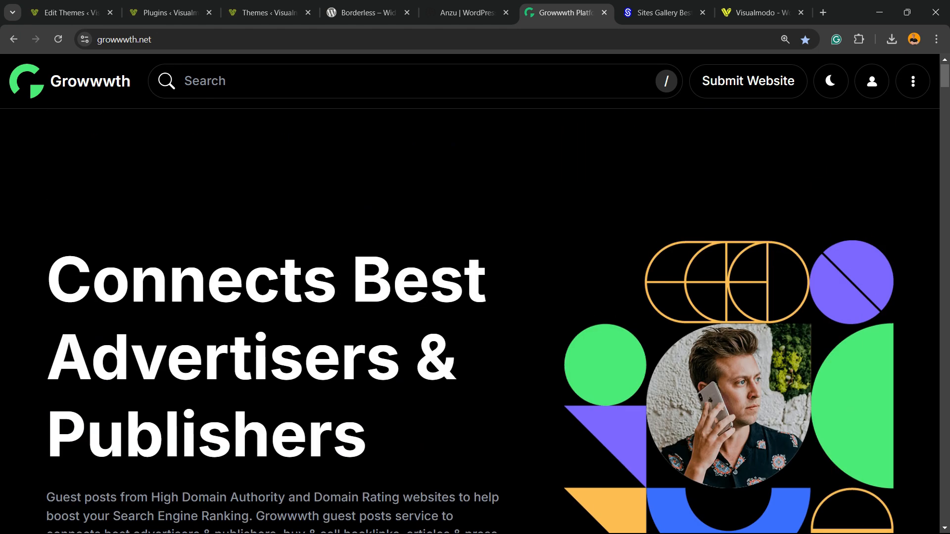
left_click(662, 12)
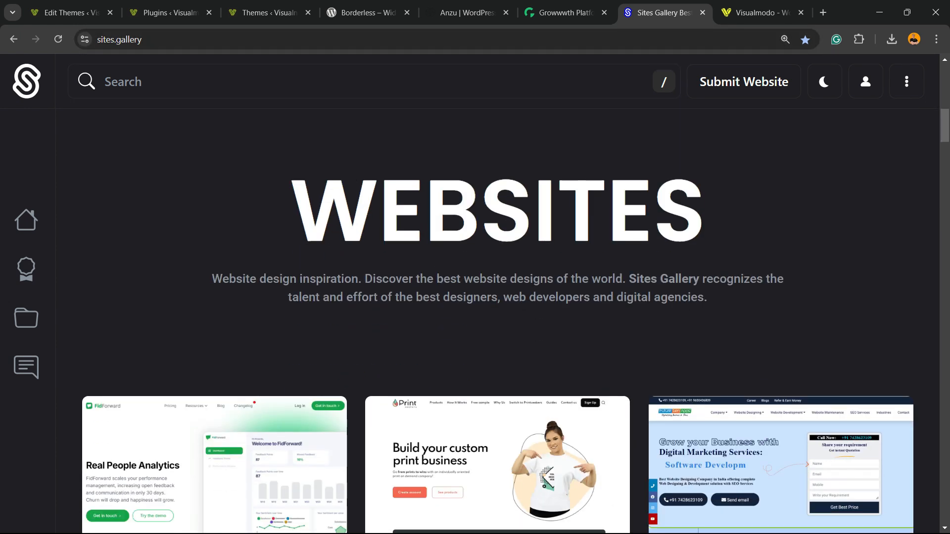
Scroll through Sites Gallery's website design thumbnails such as SmashInteractiveagency and Piaseckaewa.
scroll("down", 3)
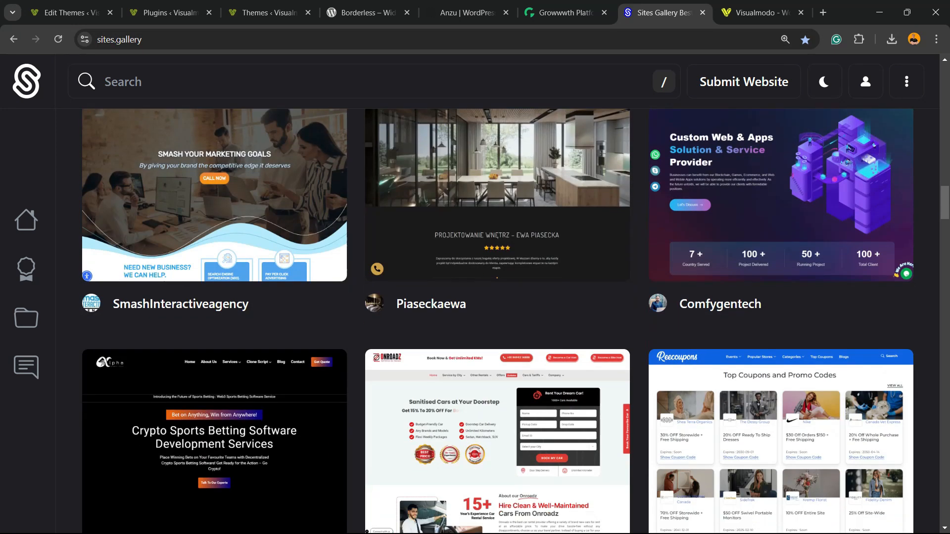
scroll("down", 3)
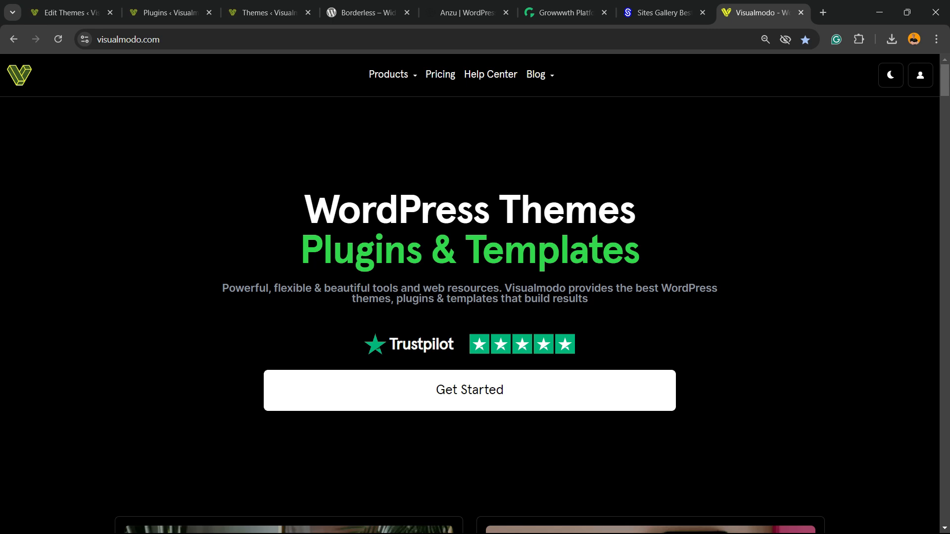
Scroll the Visualmodo homepage through themes, latest posts and features down to the Q&A section.
scroll("down", 3)
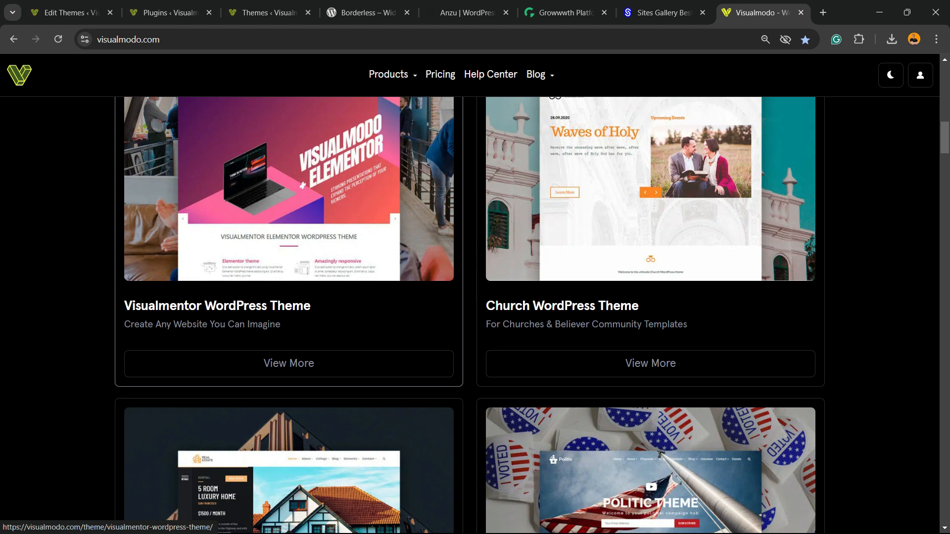
scroll("down", 3)
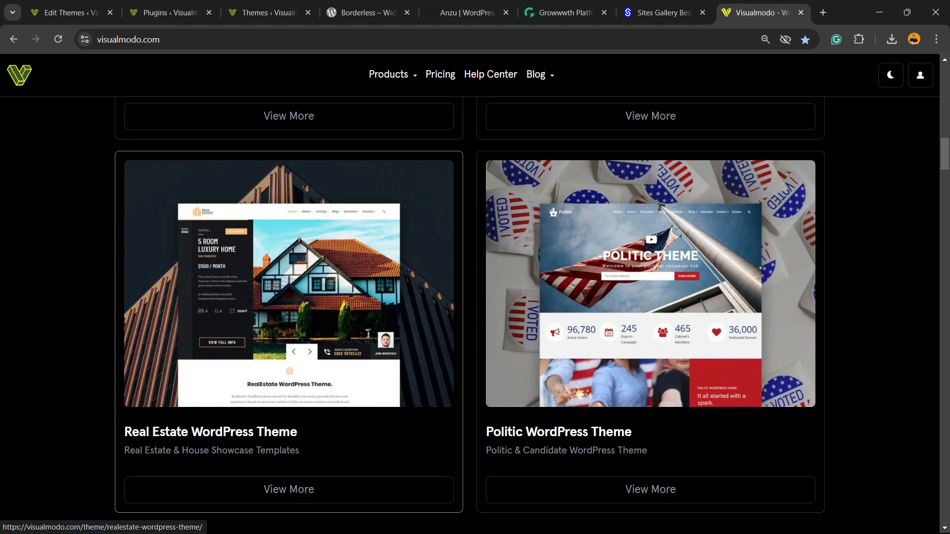
scroll("down", 3)
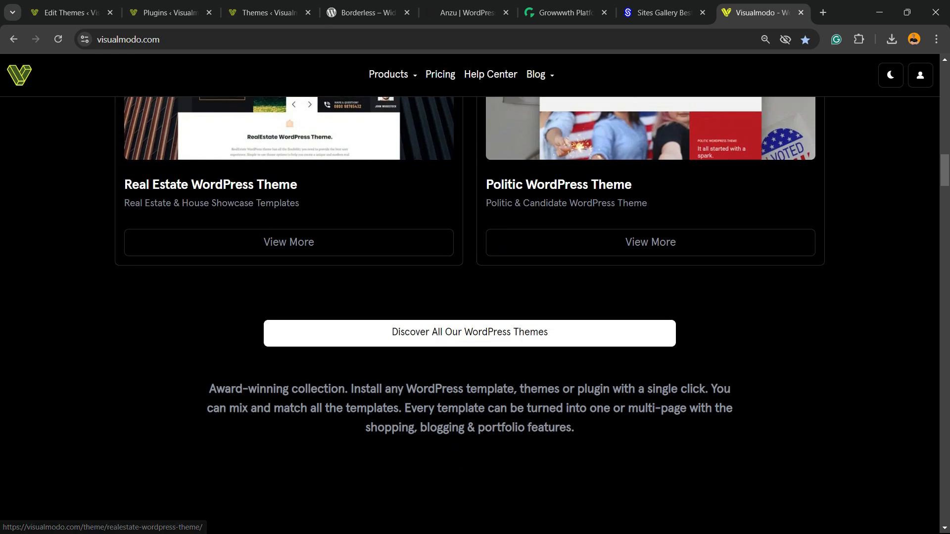
scroll("down", 3)
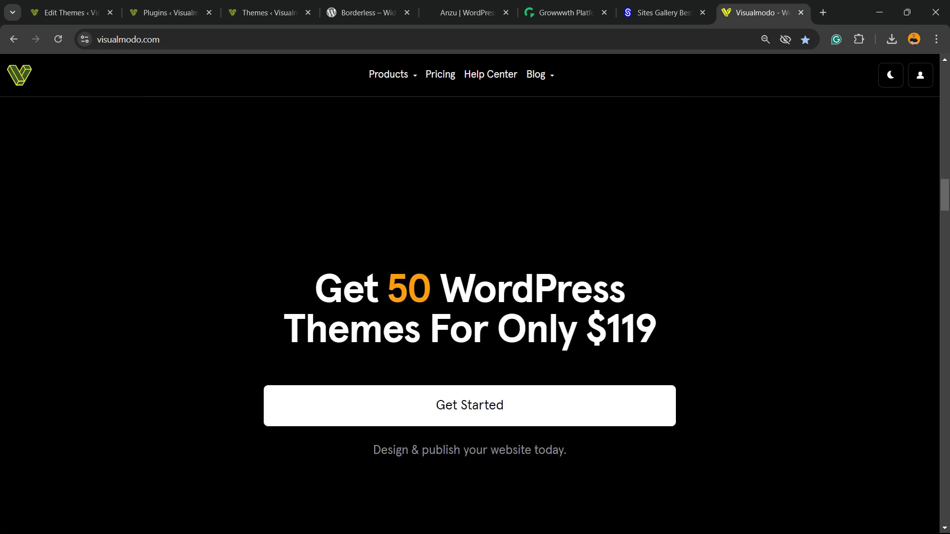
scroll("down", 3)
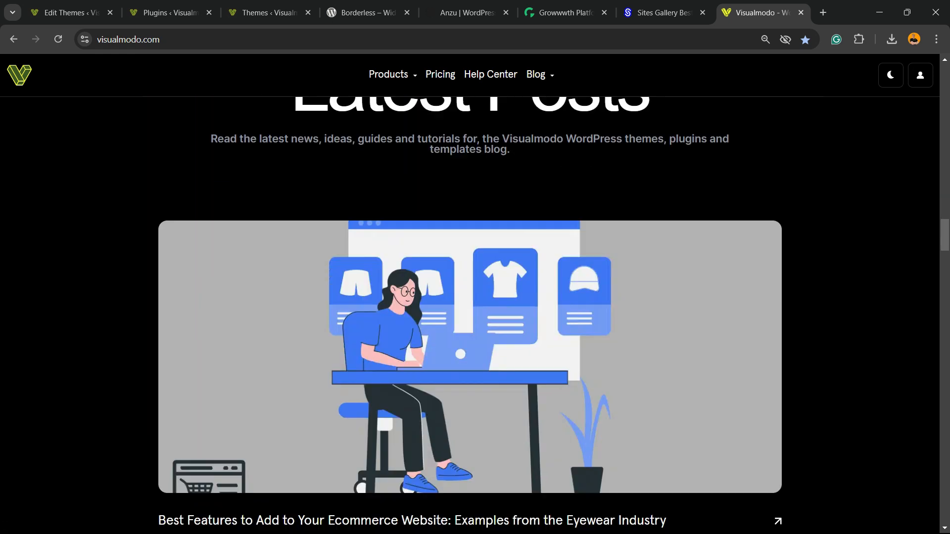
scroll("down", 3)
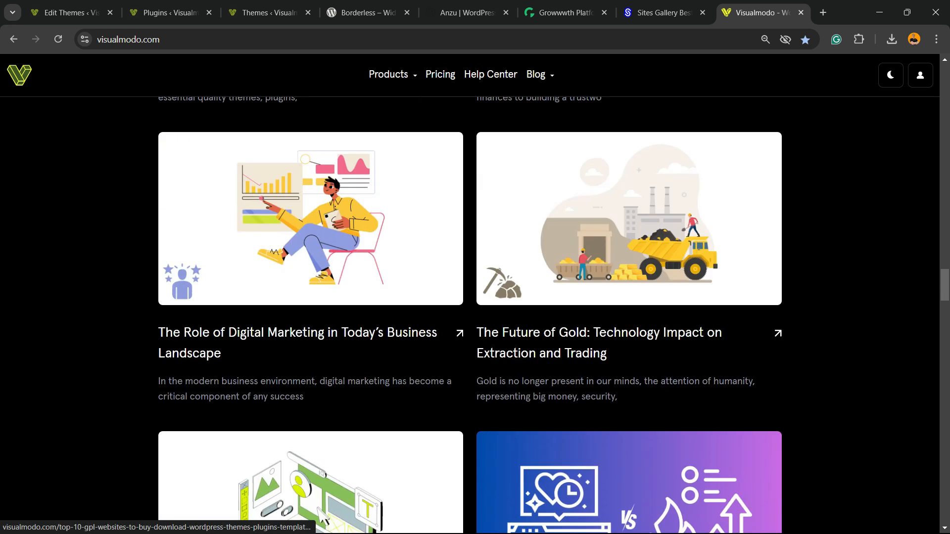
scroll("down", 3)
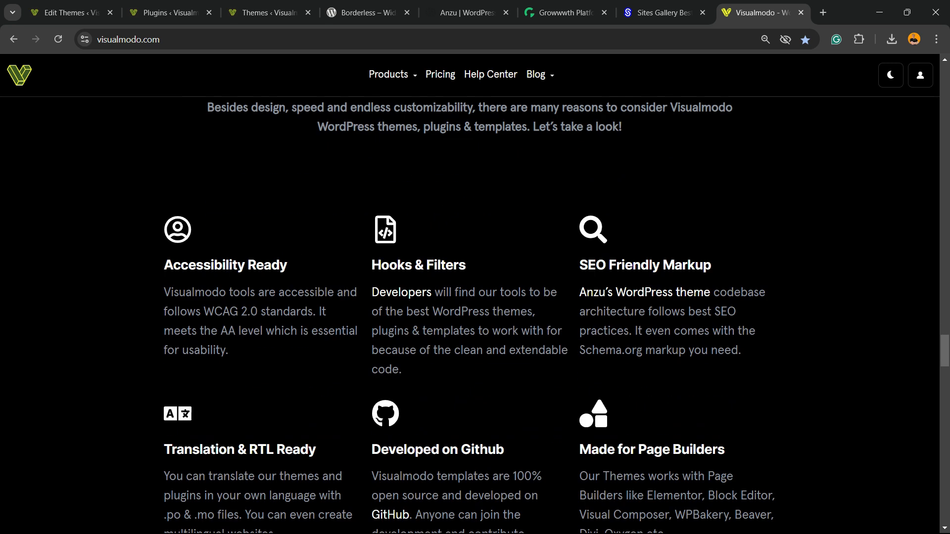
scroll("down", 3)
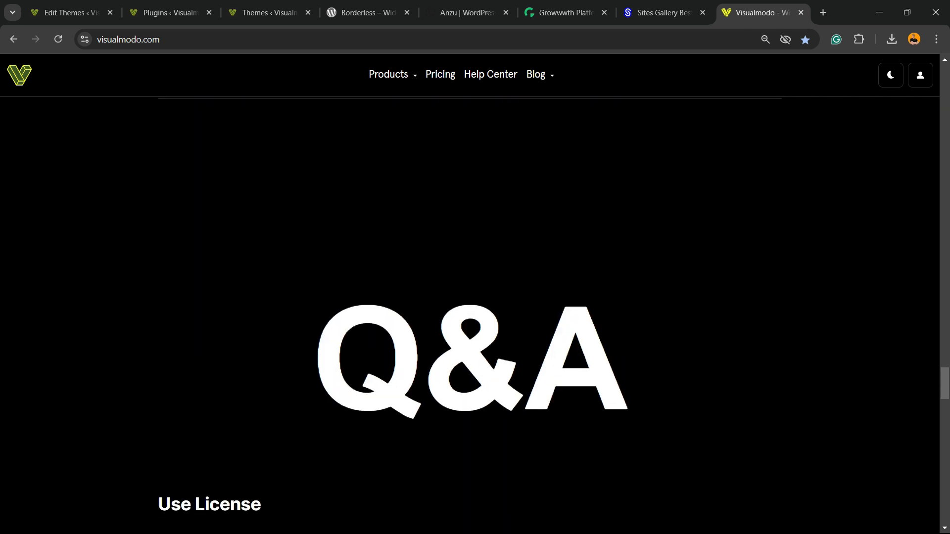
scroll("down", 3)
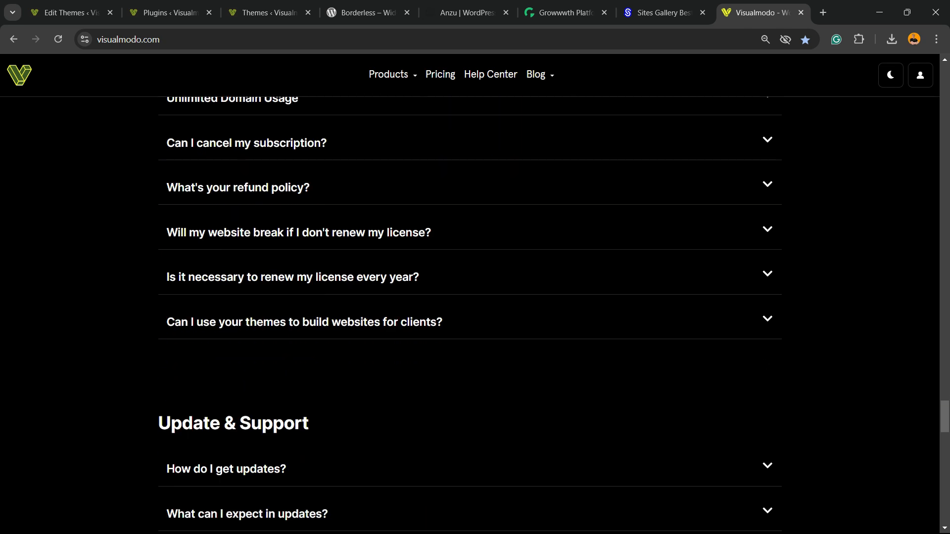